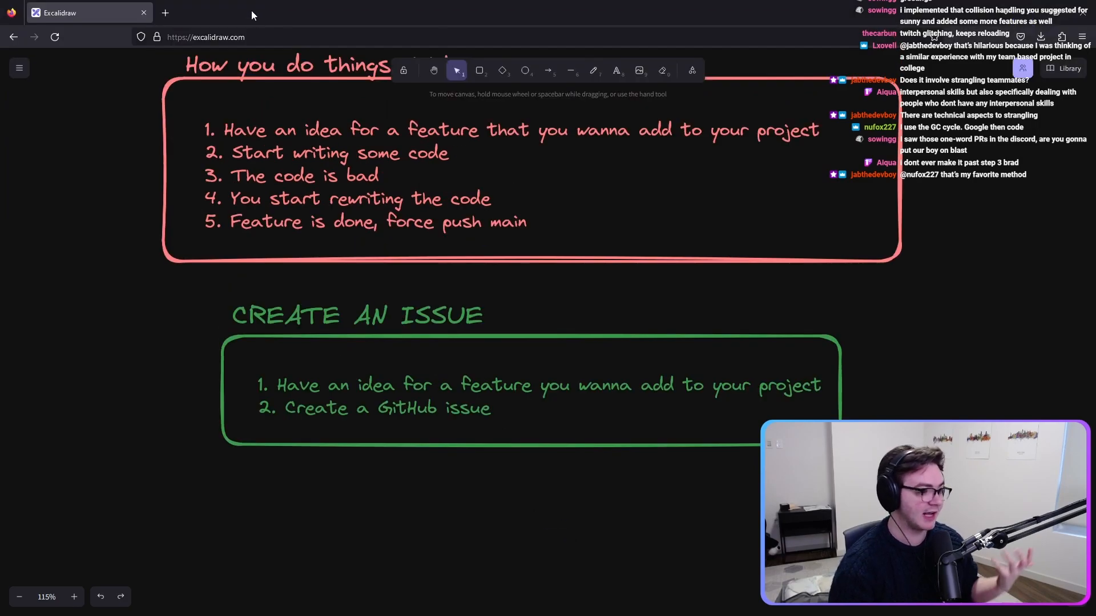
Switch to the GitHub issue tab about activating the experimental /metrics route via HTTP
left_click(165, 13)
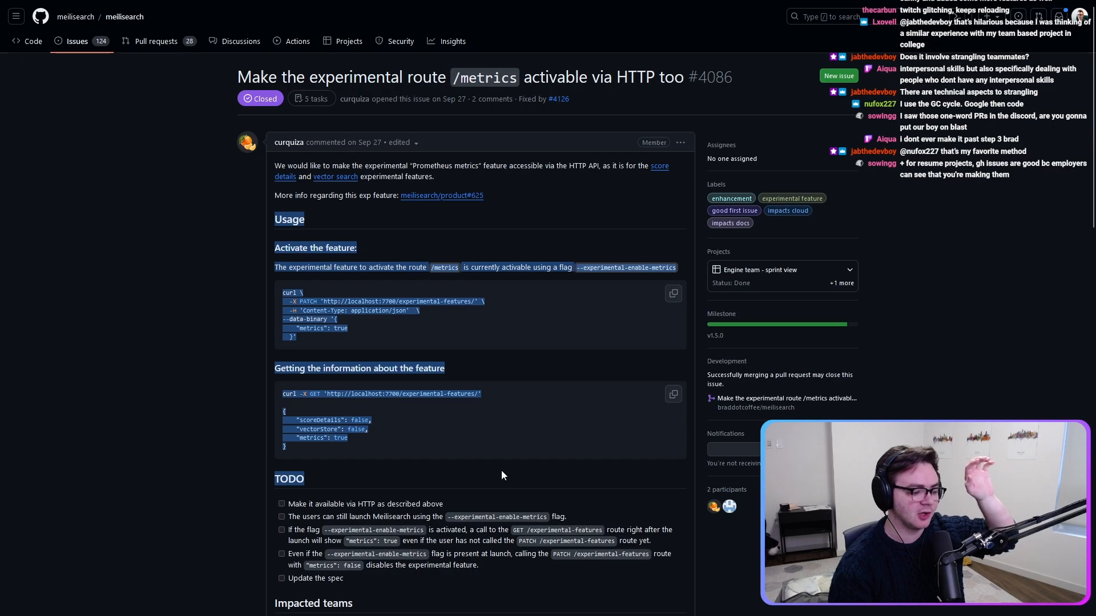
scroll("down", 3)
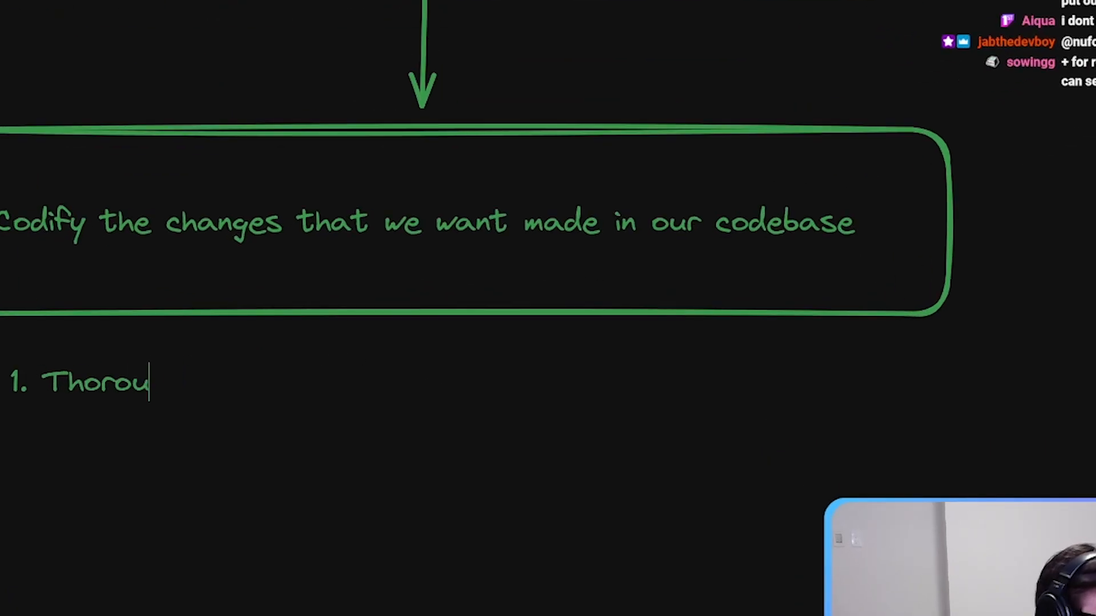
Write two points: a thorough description of the wanted change, and a definition of done for contributors
type("gh description")
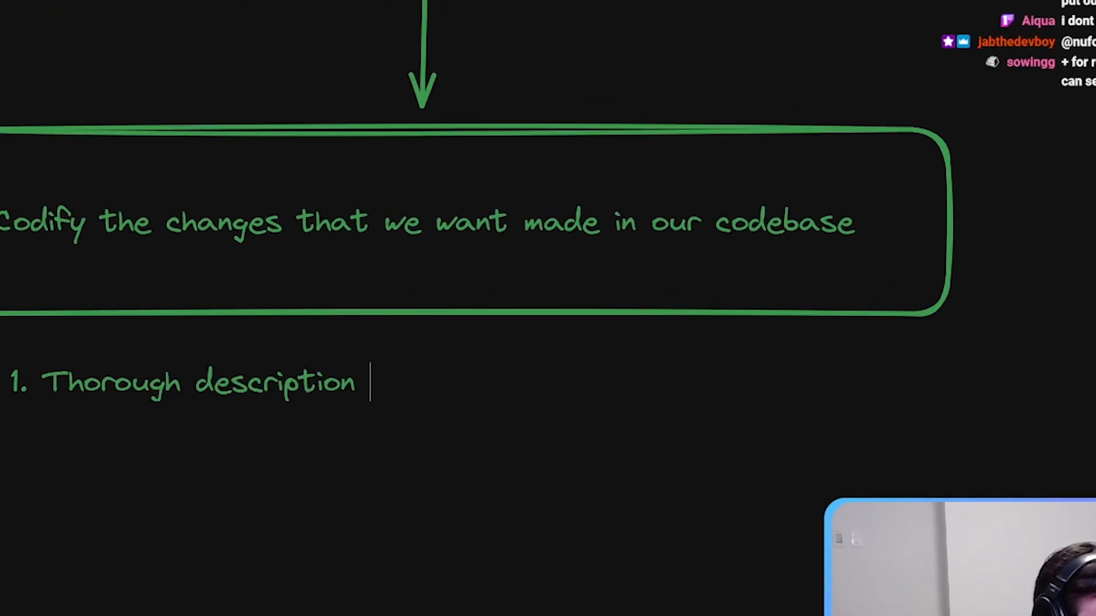
type("of what the thing is that you want changed")
type("2. \"Definition of Done\" - how will the contr")
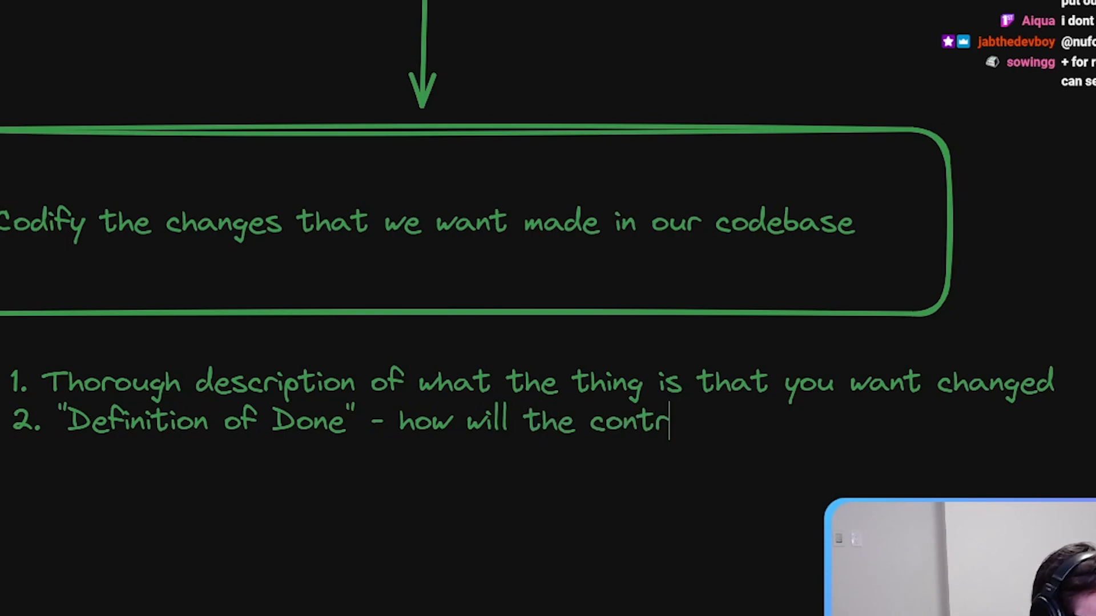
type("ibutor know")
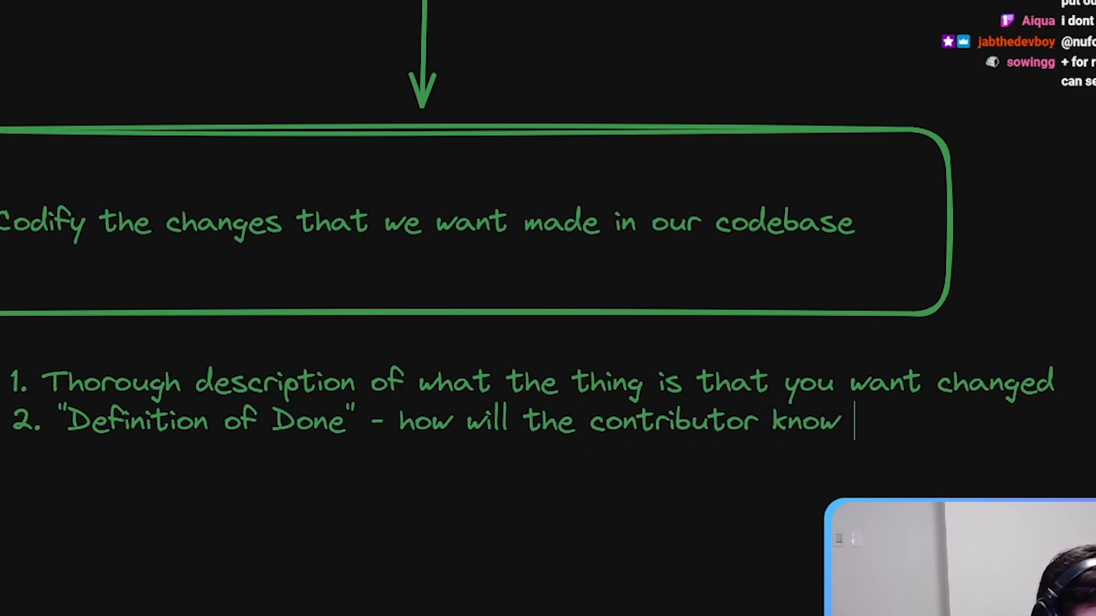
type("that they have fit your vision of what this should look like")
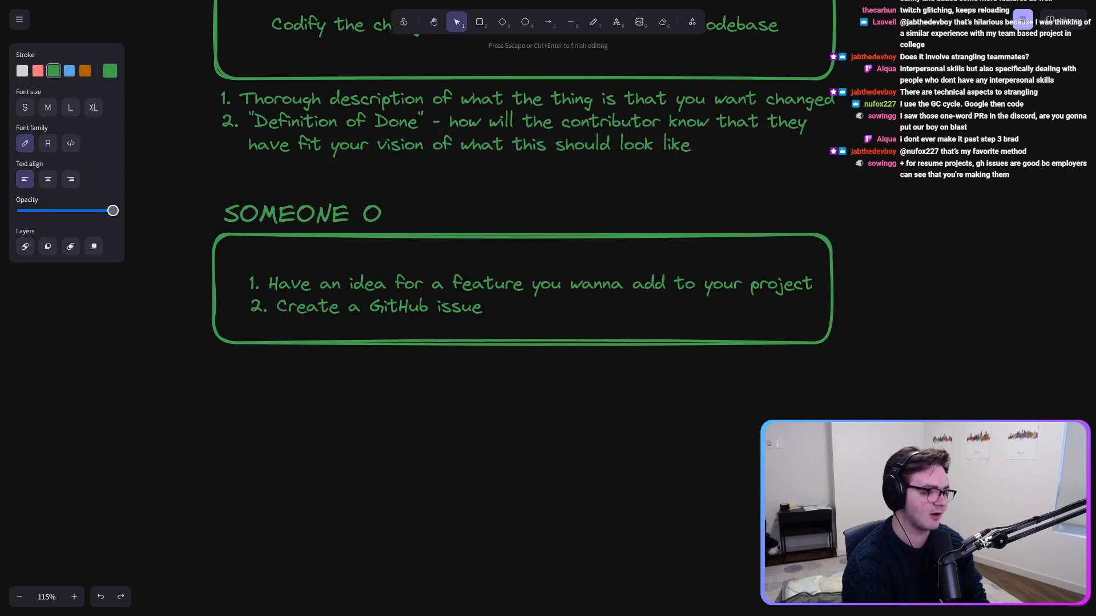
Retitle the section 'SOMEONE OPENS A PR' and note the PR should easily validate the definition of done
type("PENS A PR")
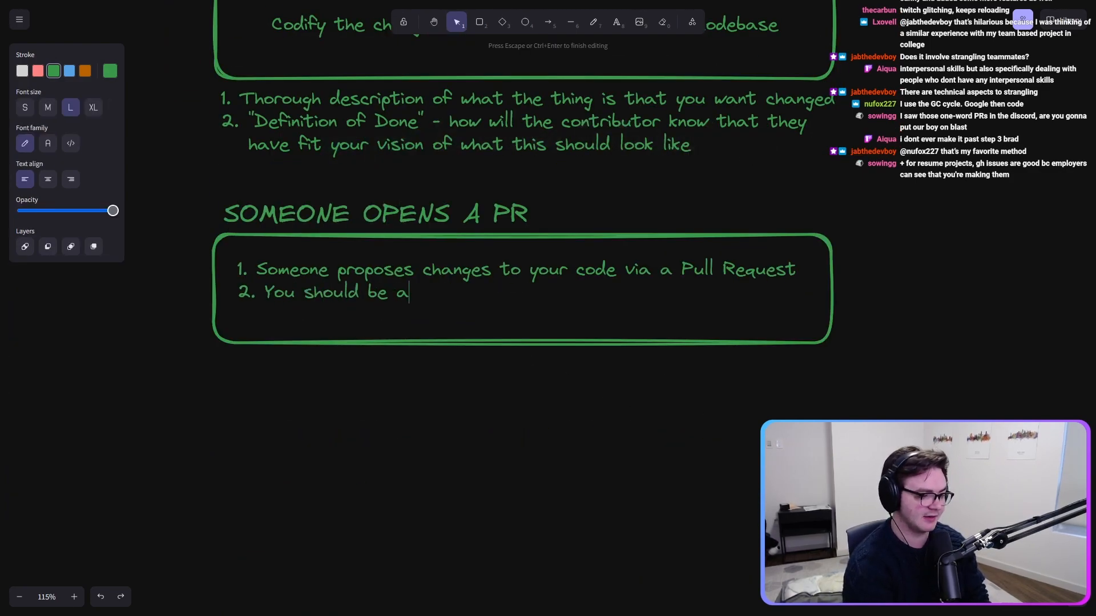
type("ble to validate easily from their PR desc")
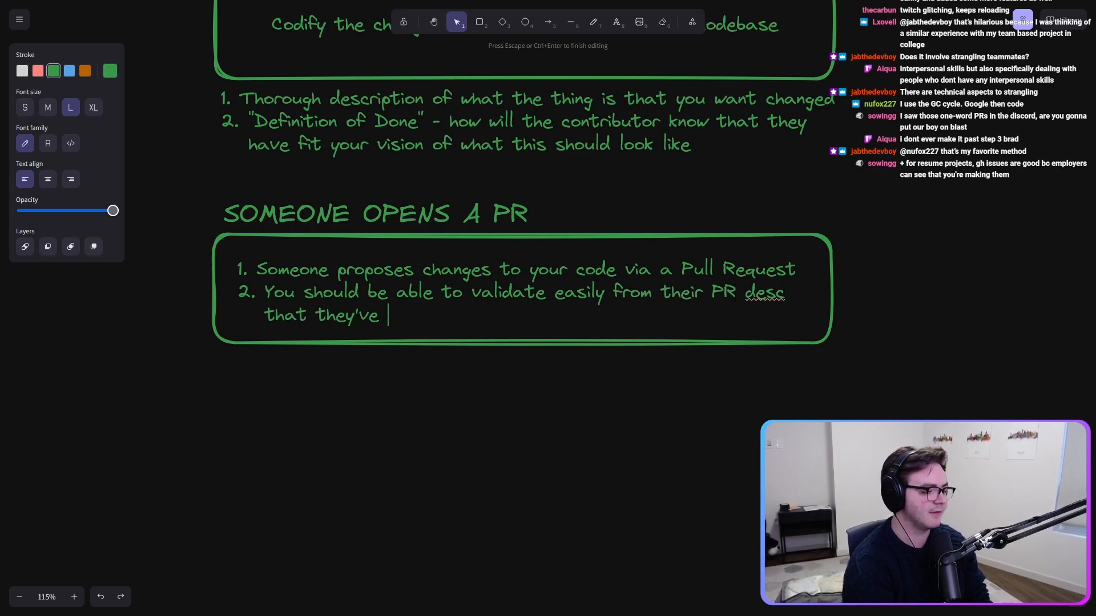
type("fulfilled your \"defin")
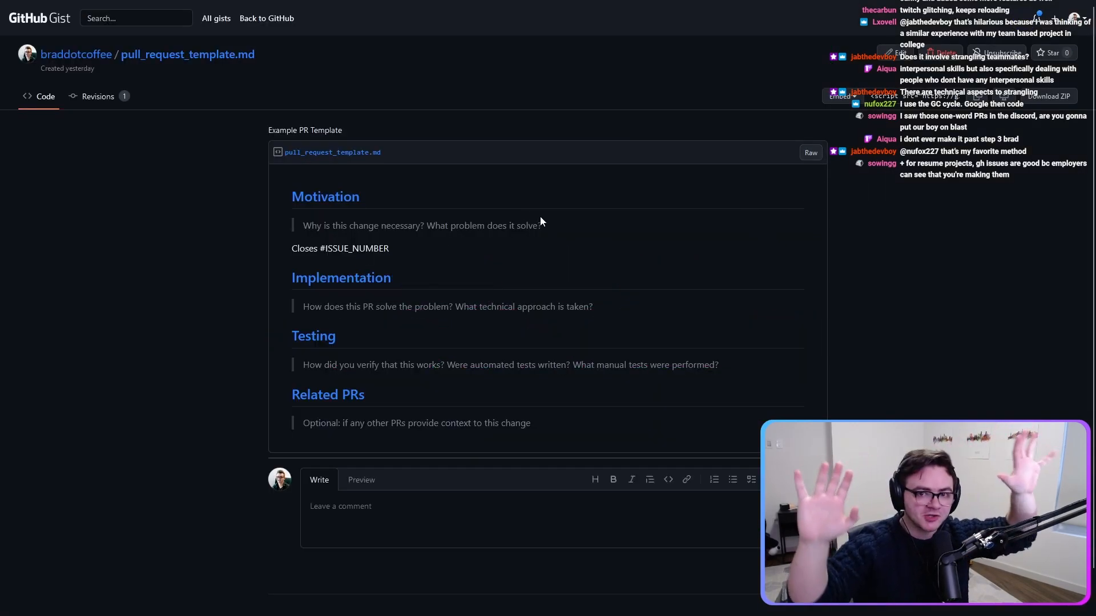
mouse_move(610, 230)
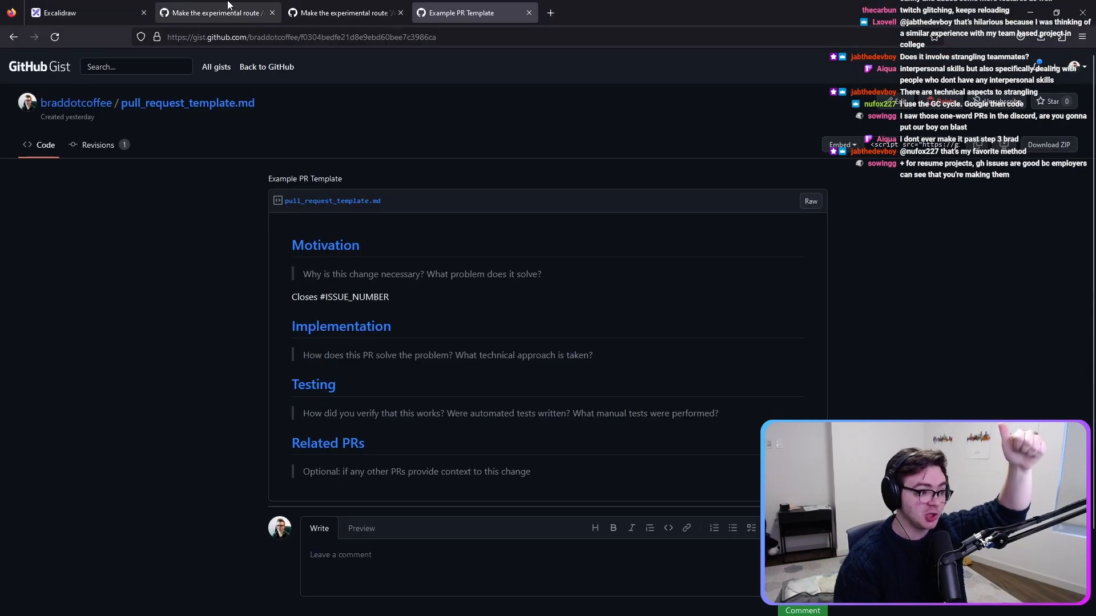
Review the pull_request_template.md gist's Motivation, Implementation, Testing and Related PRs sections
left_click(63, 12)
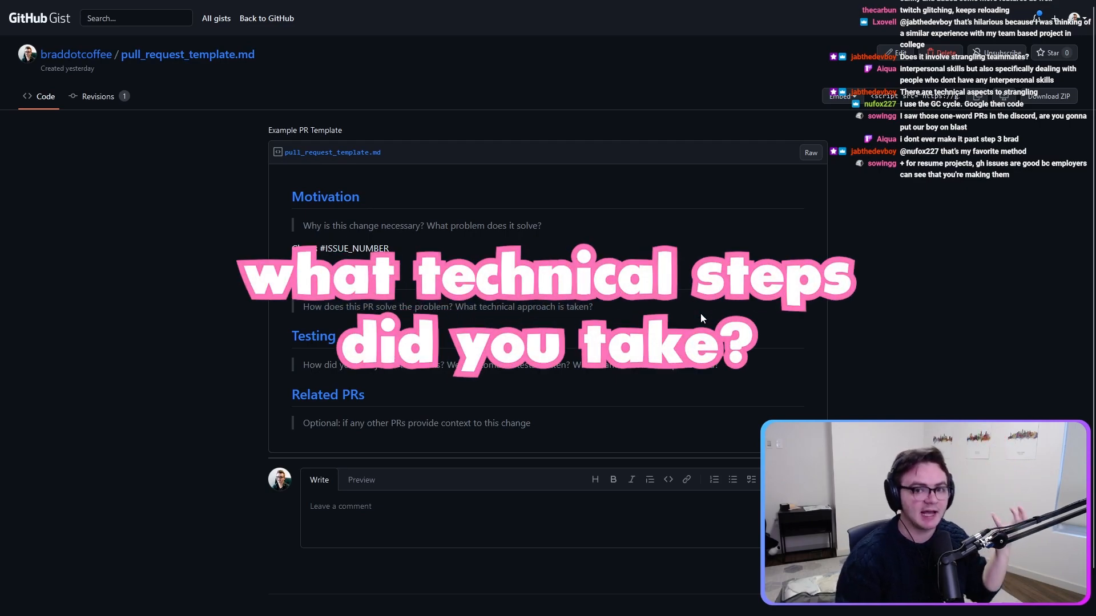
mouse_move(649, 313)
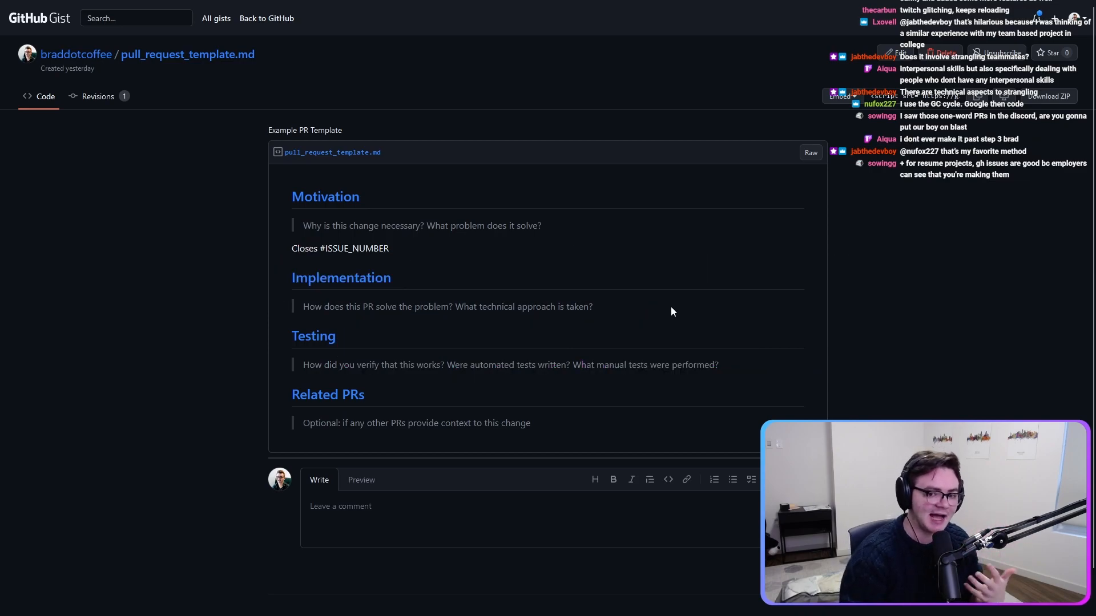
mouse_move(655, 356)
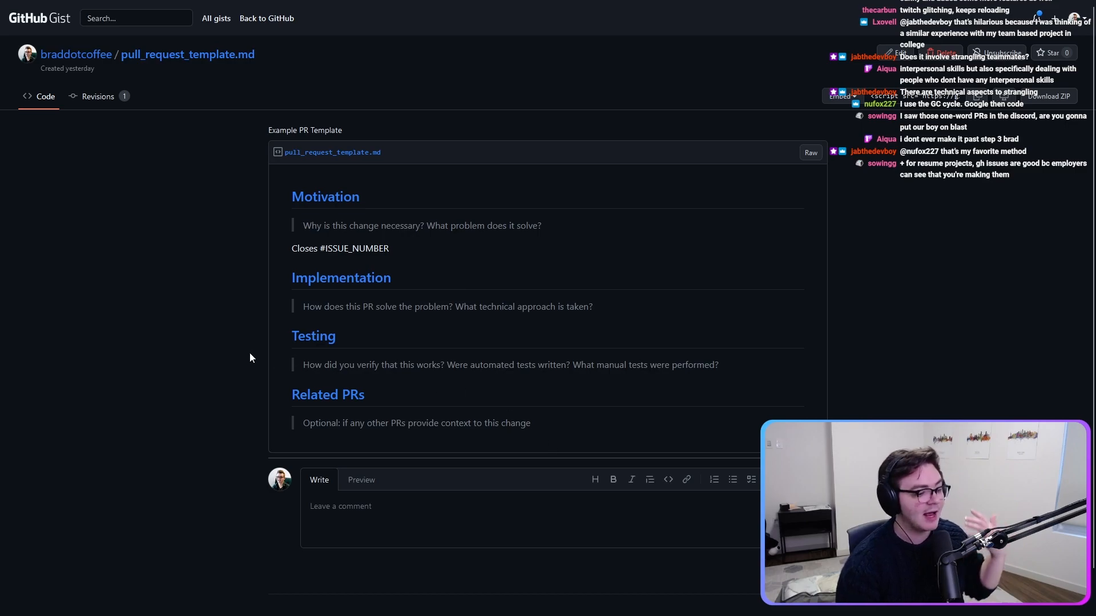
mouse_move(661, 392)
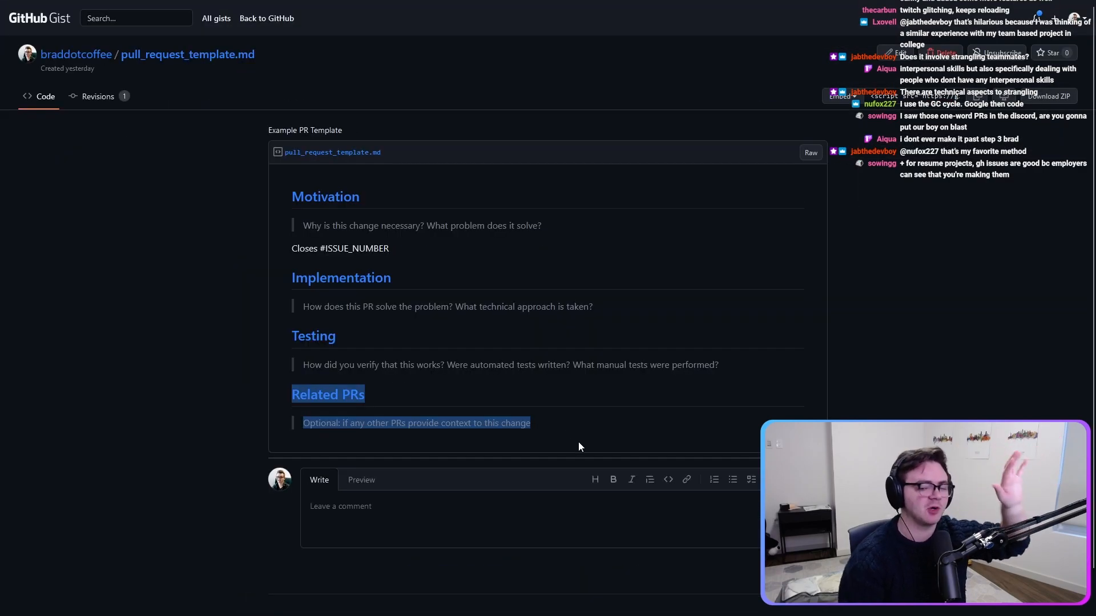
left_click(530, 423)
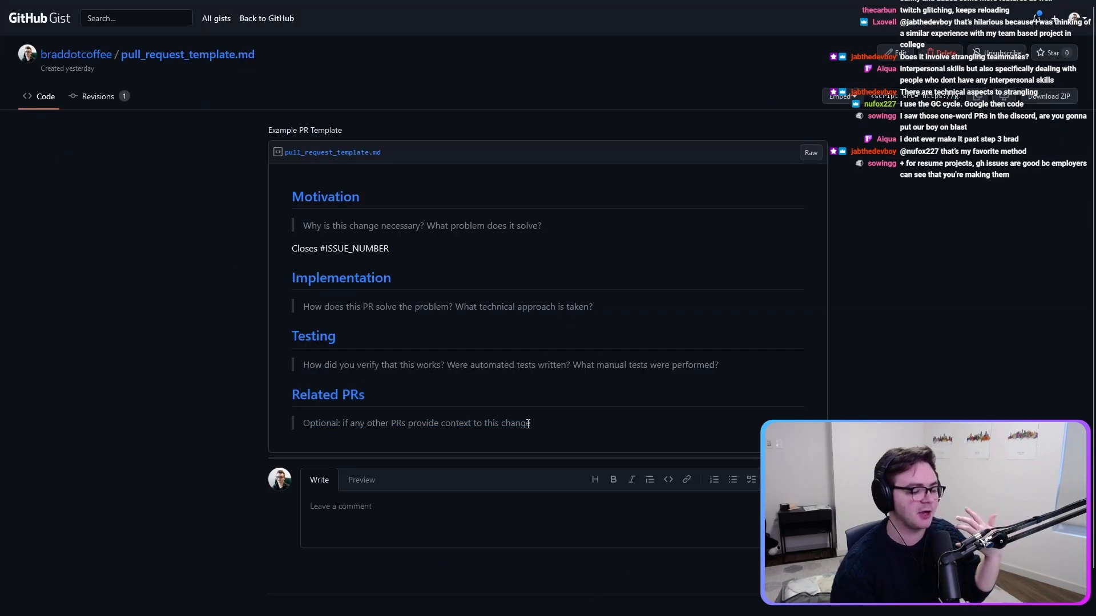
mouse_move(218, 421)
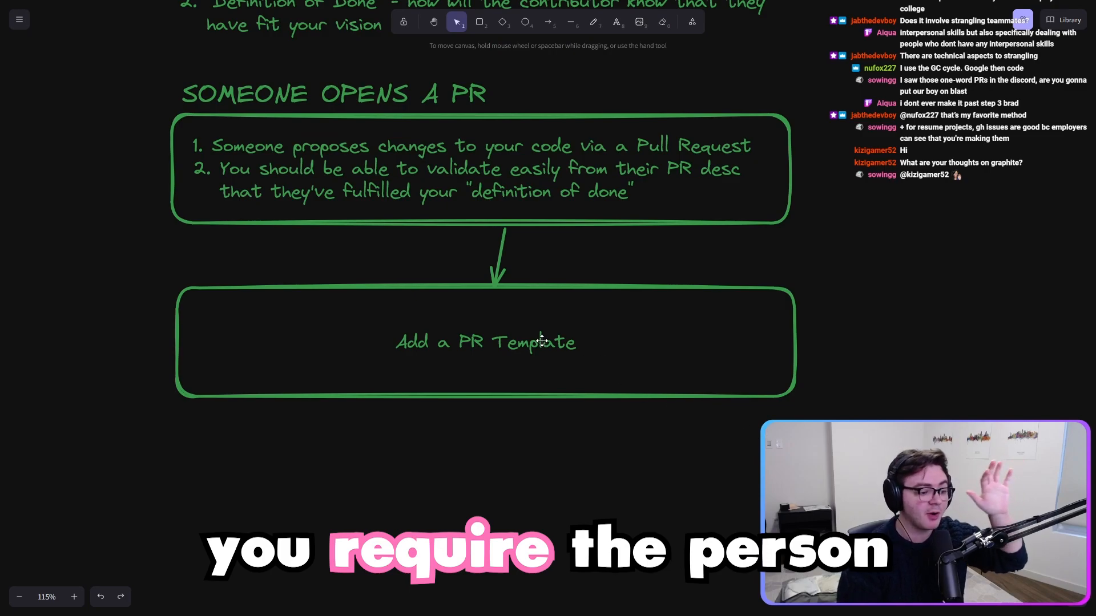
Place the 'Code Review' heading on the board below the PR template step
left_click(485, 342)
type("1. Ensuring")
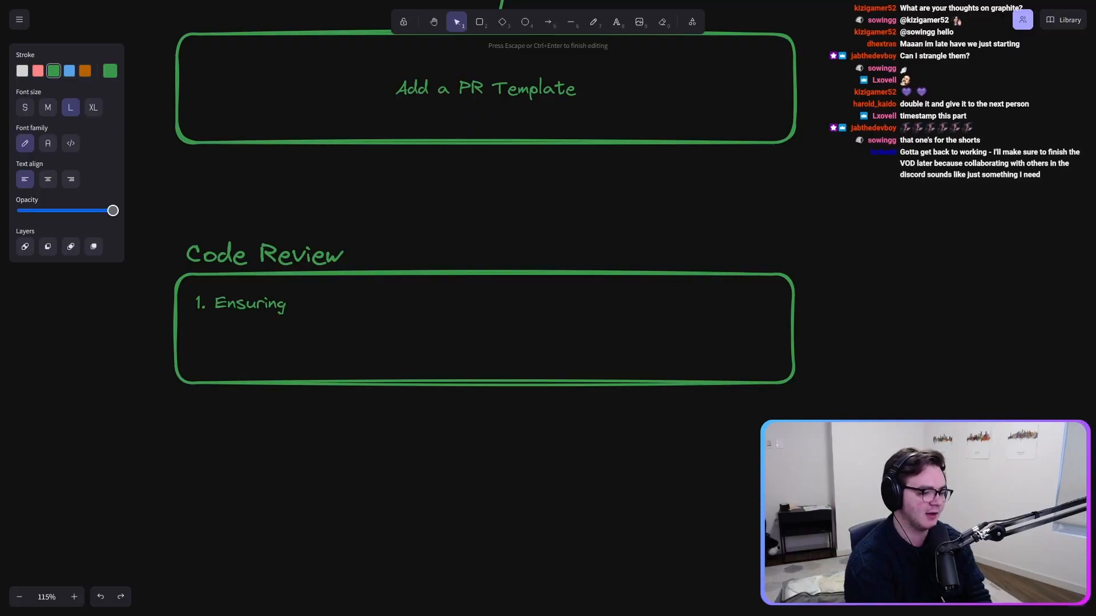
List two guidelines: no major things about the issue missed, and hold the person to near-exact code standards
type("that no m")
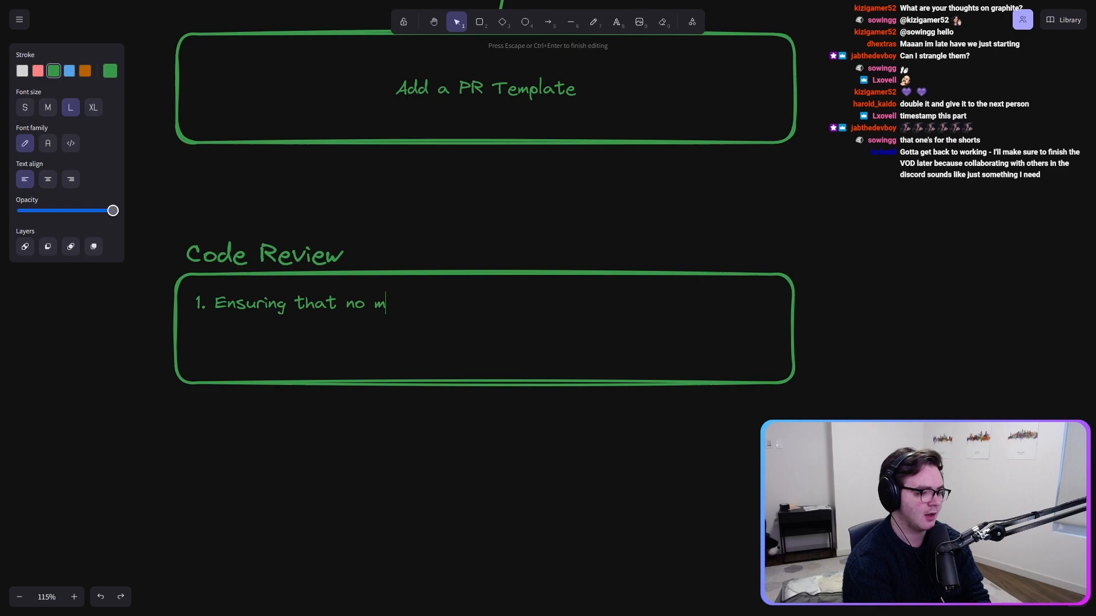
type("ajor things about th")
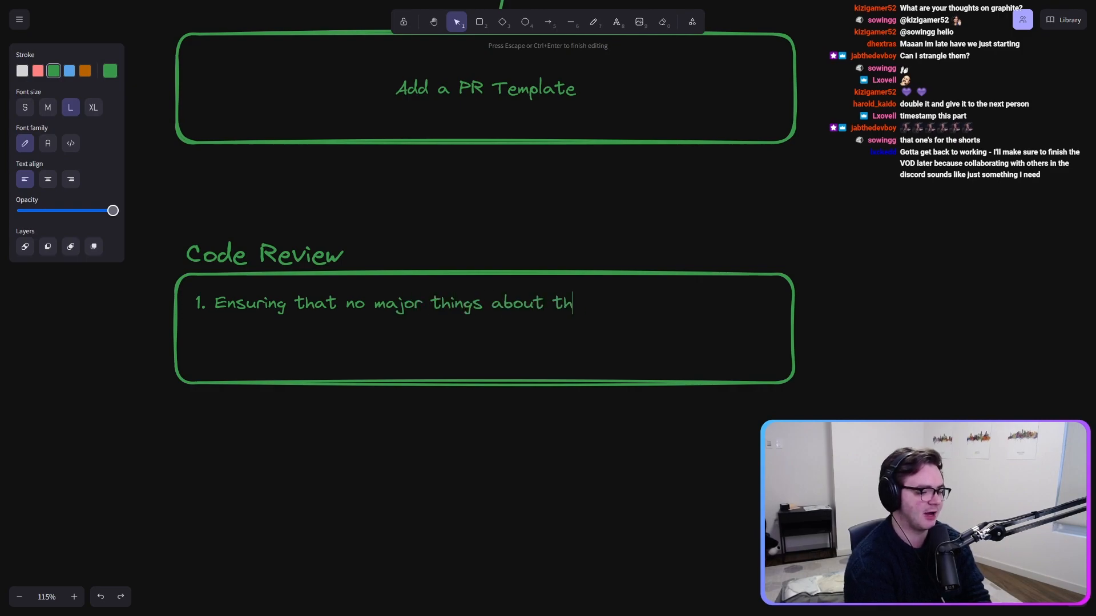
type("e issue were missed")
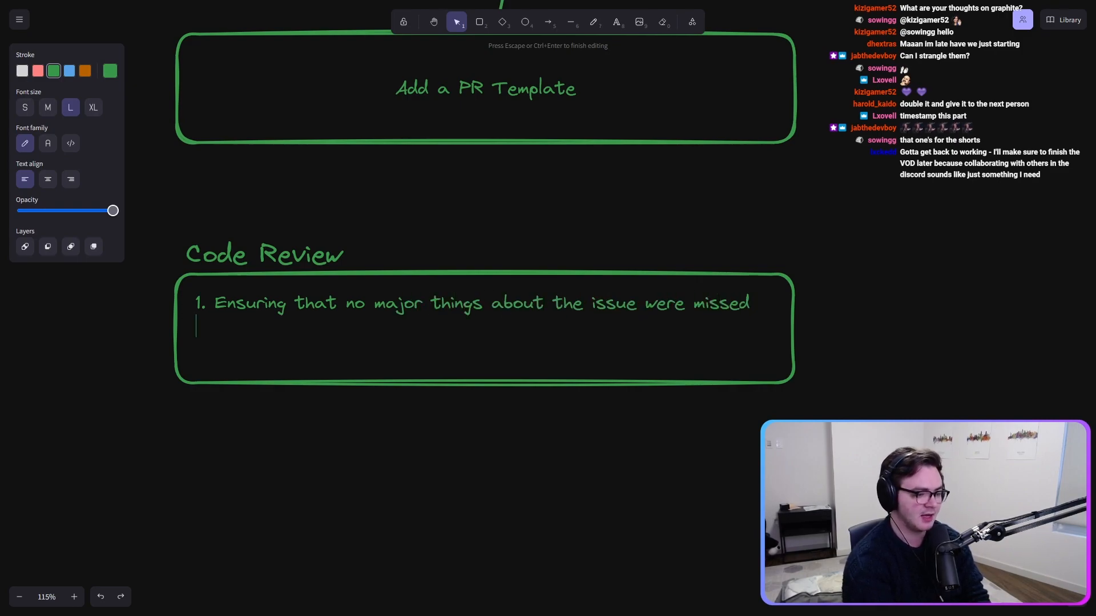
type("2. Ho")
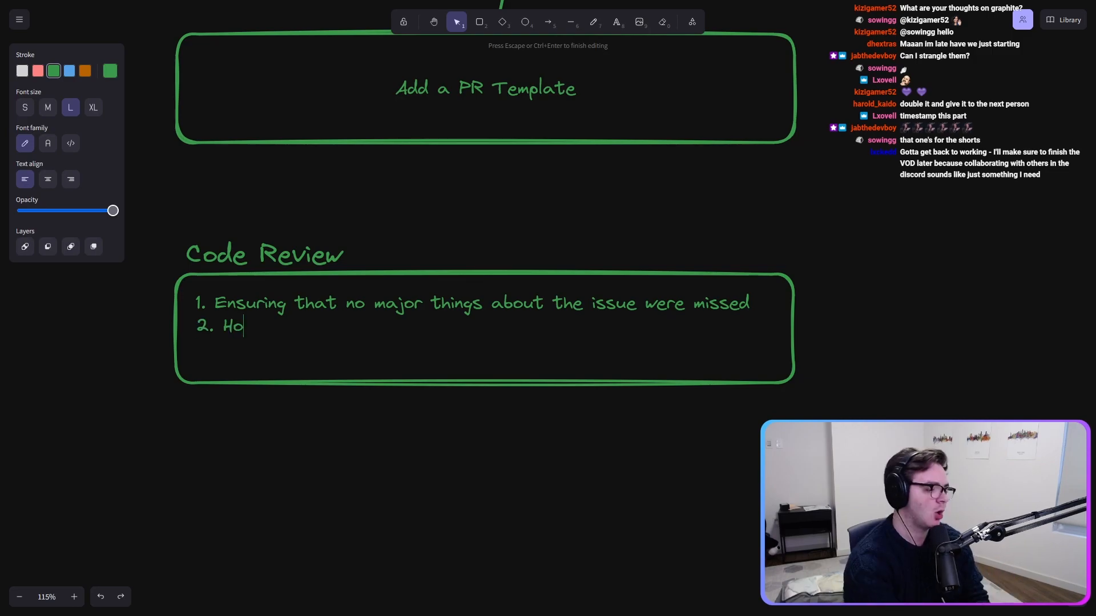
type("ld this person to near")
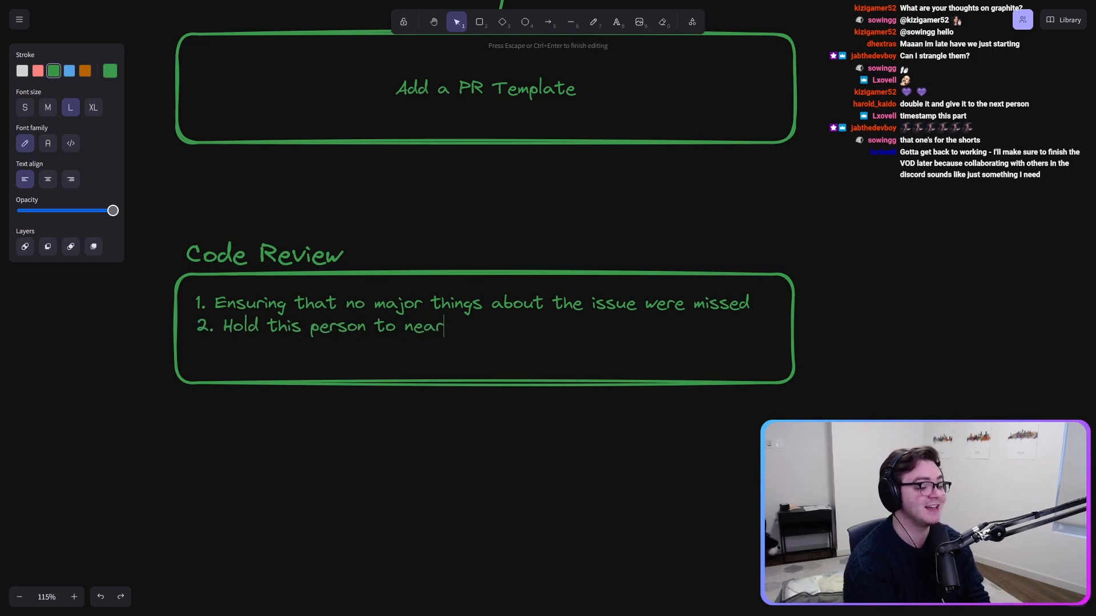
type("-exact coded a")
type("Hey, can you")
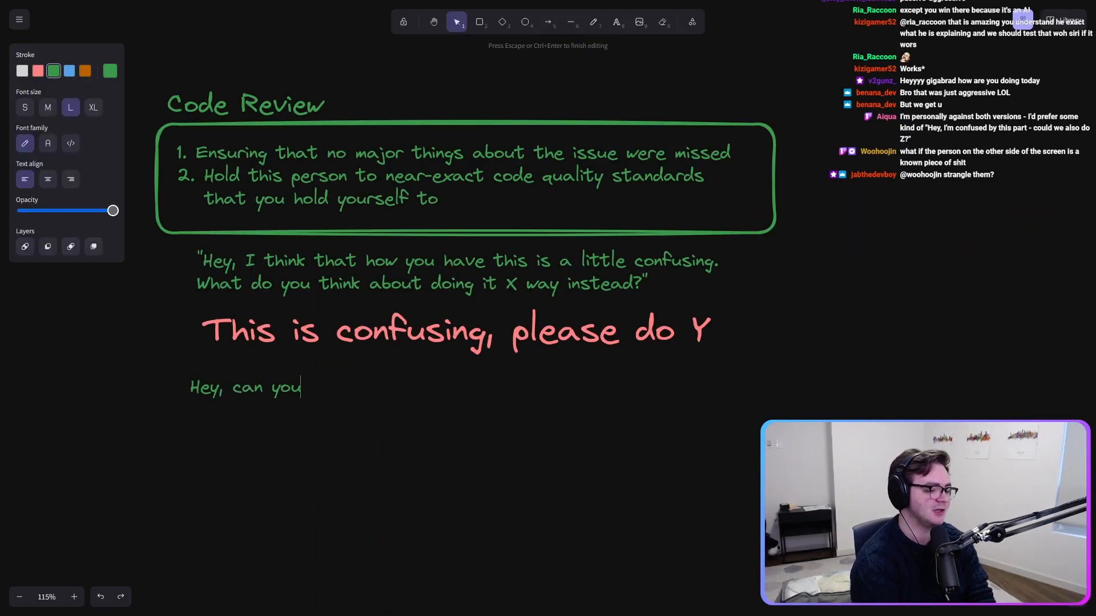
Add the example comment 'name this X instead of Y' and prefix it with 'nit:'
type("name this X instead of")
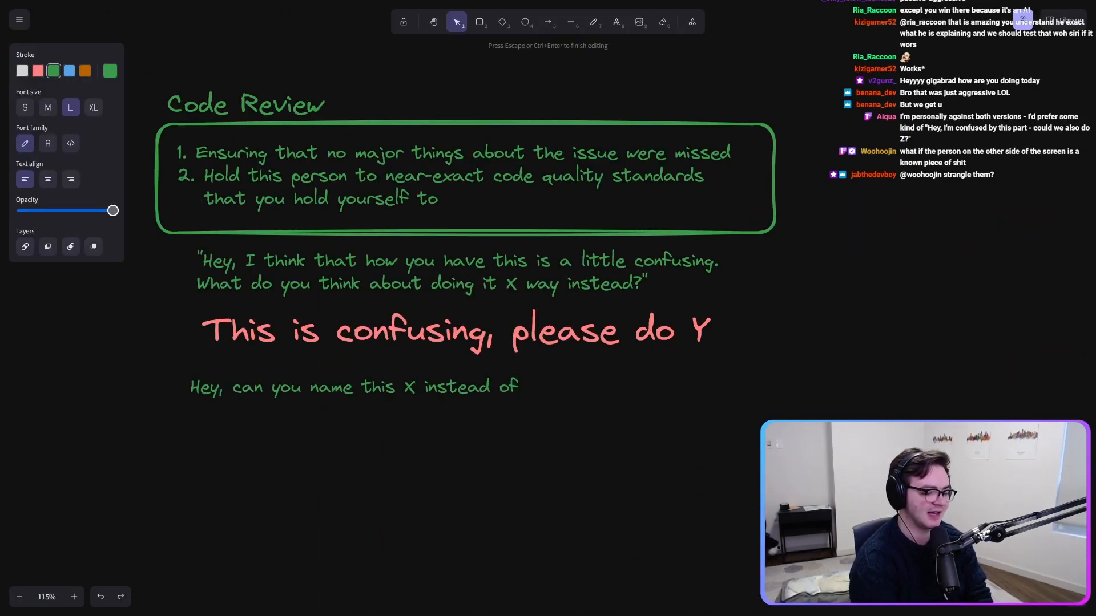
type("Y")
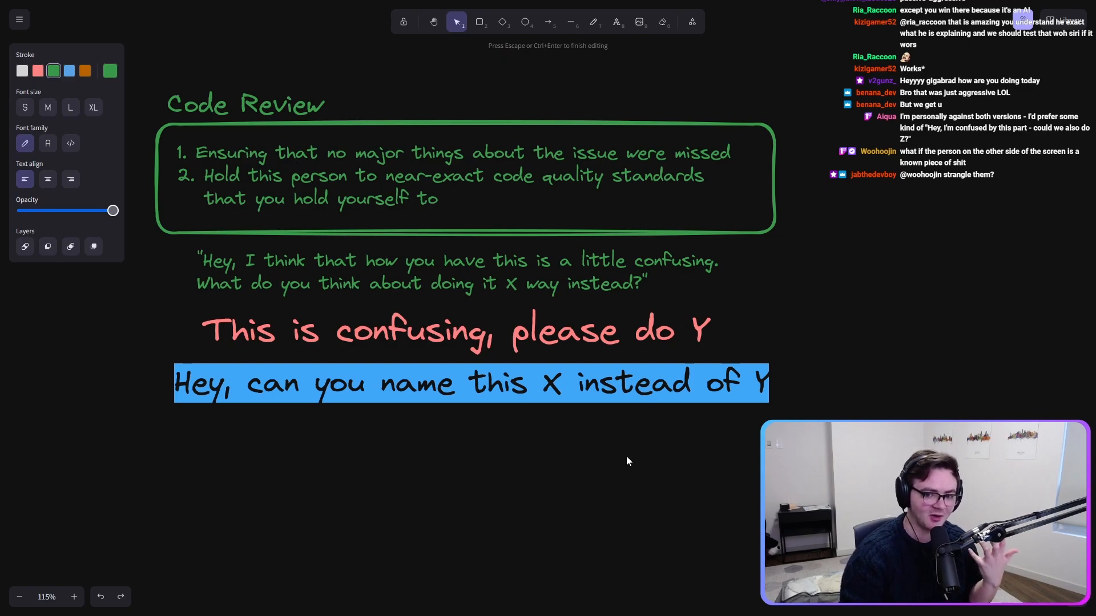
left_click(408, 527)
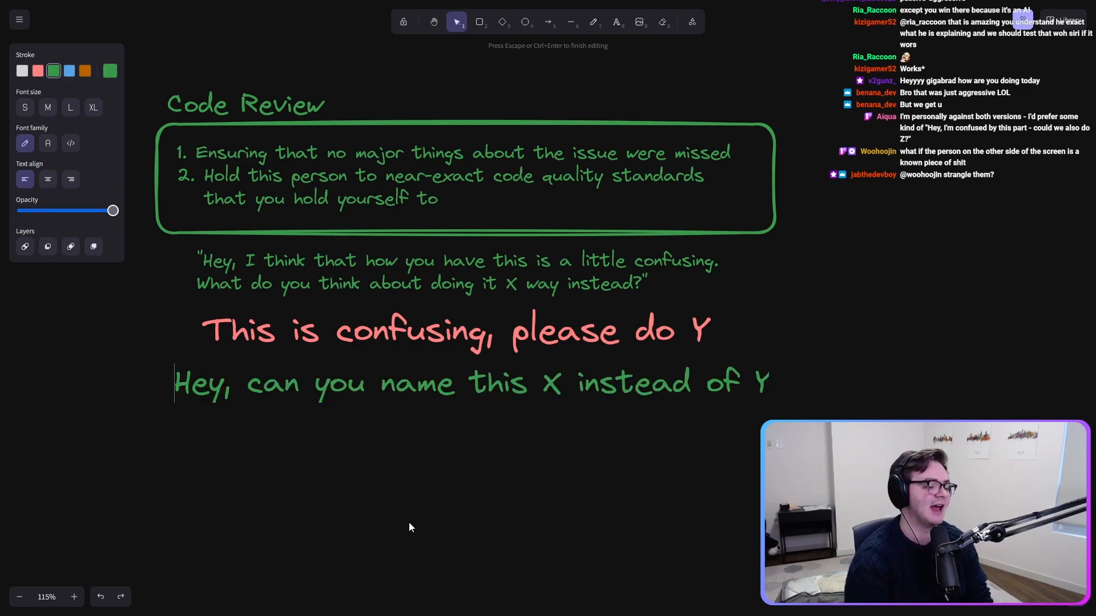
type("nit:")
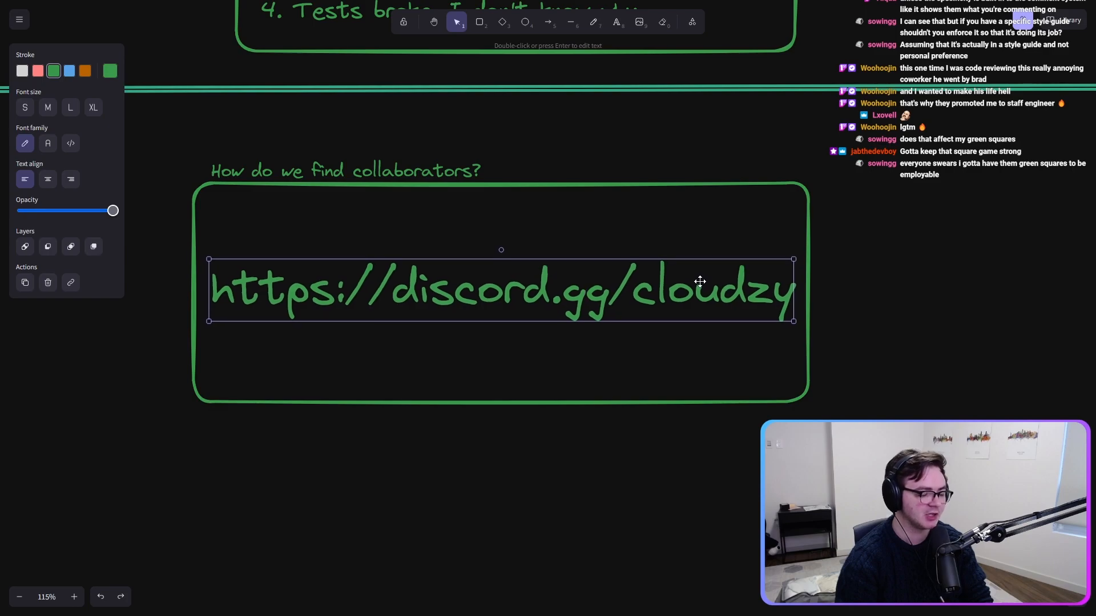
Place the Discord invite link as text inside the 'How do we find collaborators?' box
left_click(904, 334)
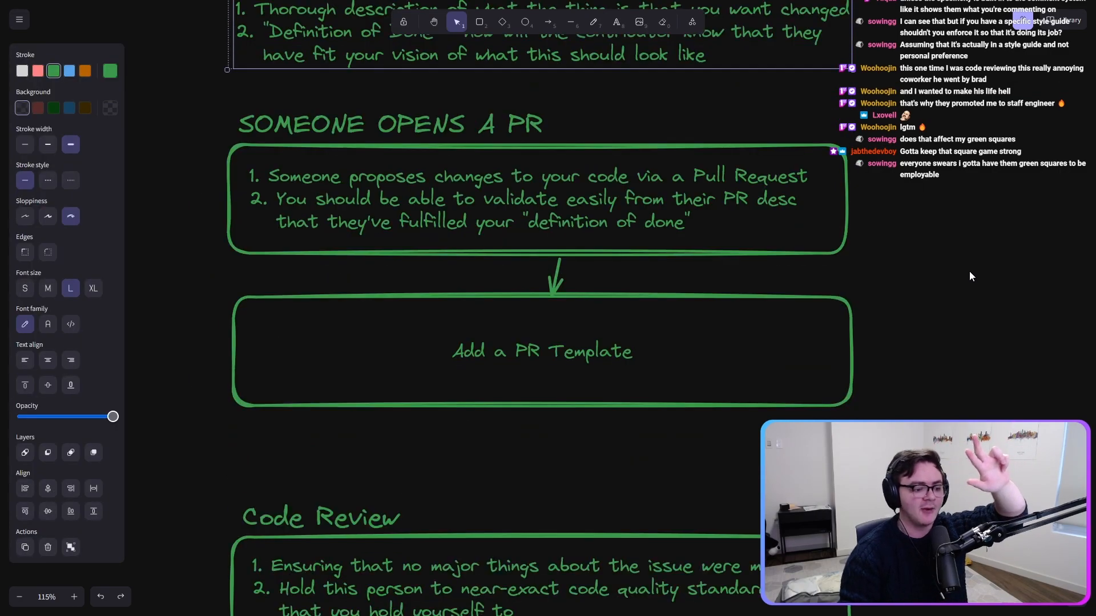
left_click(541, 350)
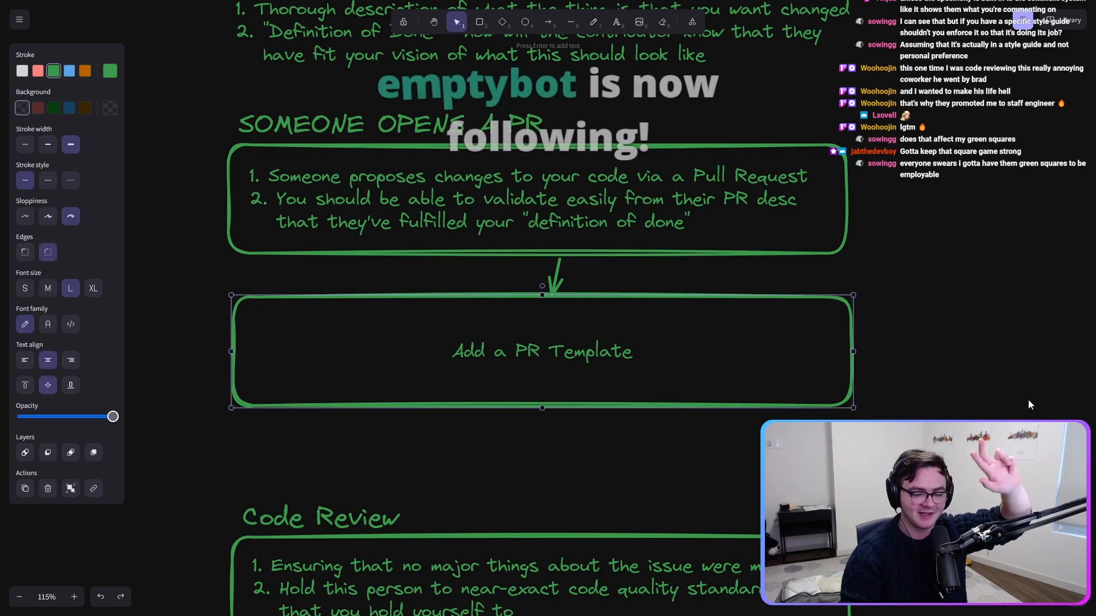